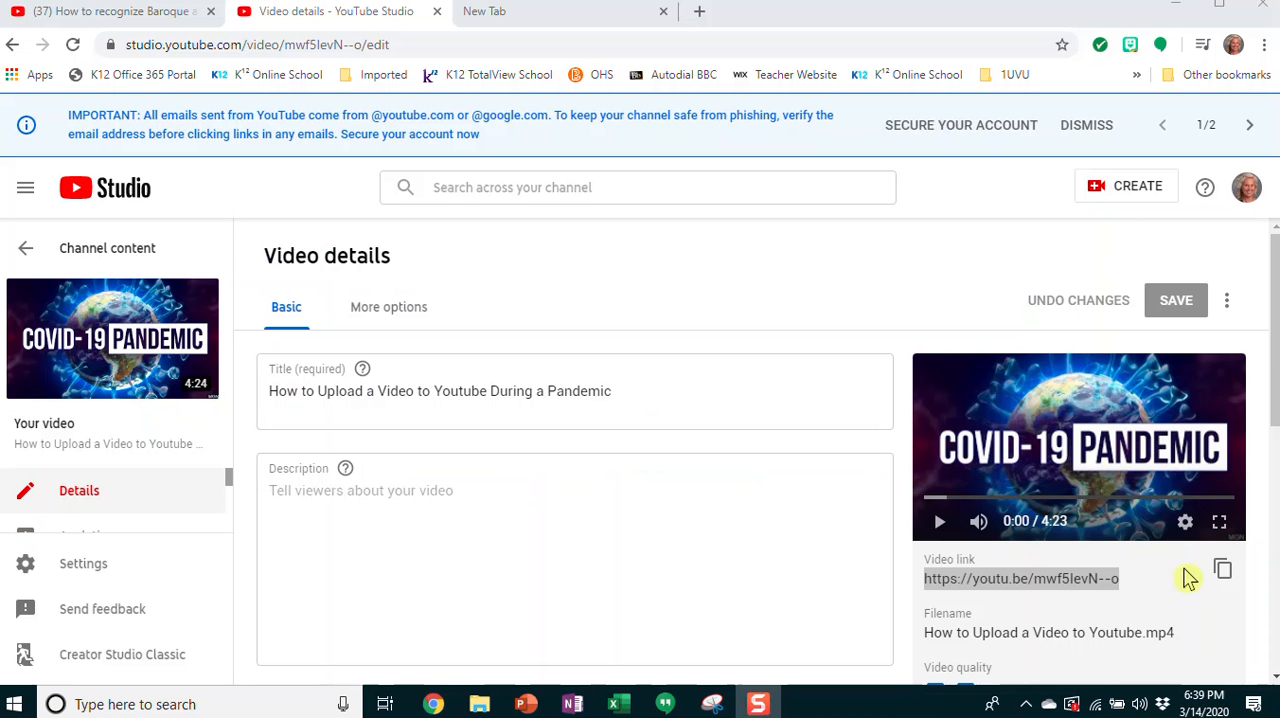
{"action": "mouse_move", "coordinate": [1222, 572]}
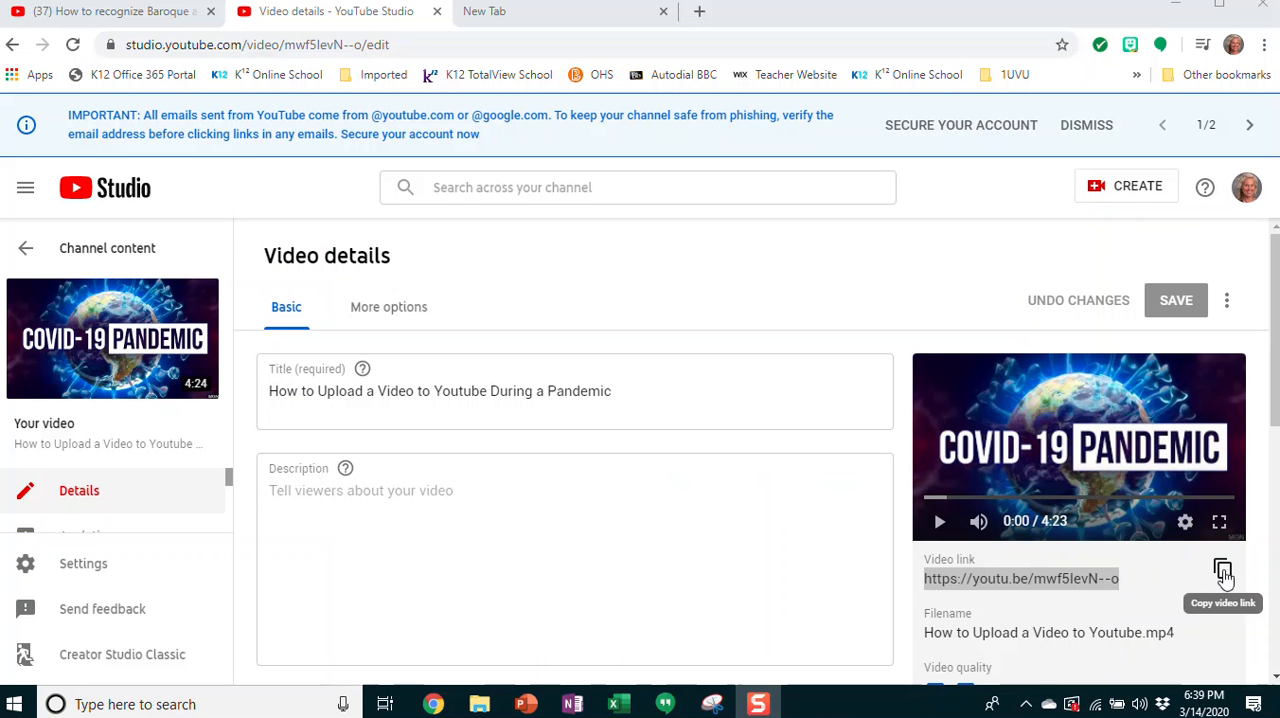
Step: Copy the pandemic video's share link from the Video details page
{"action": "left_click", "coordinate": [1222, 572]}
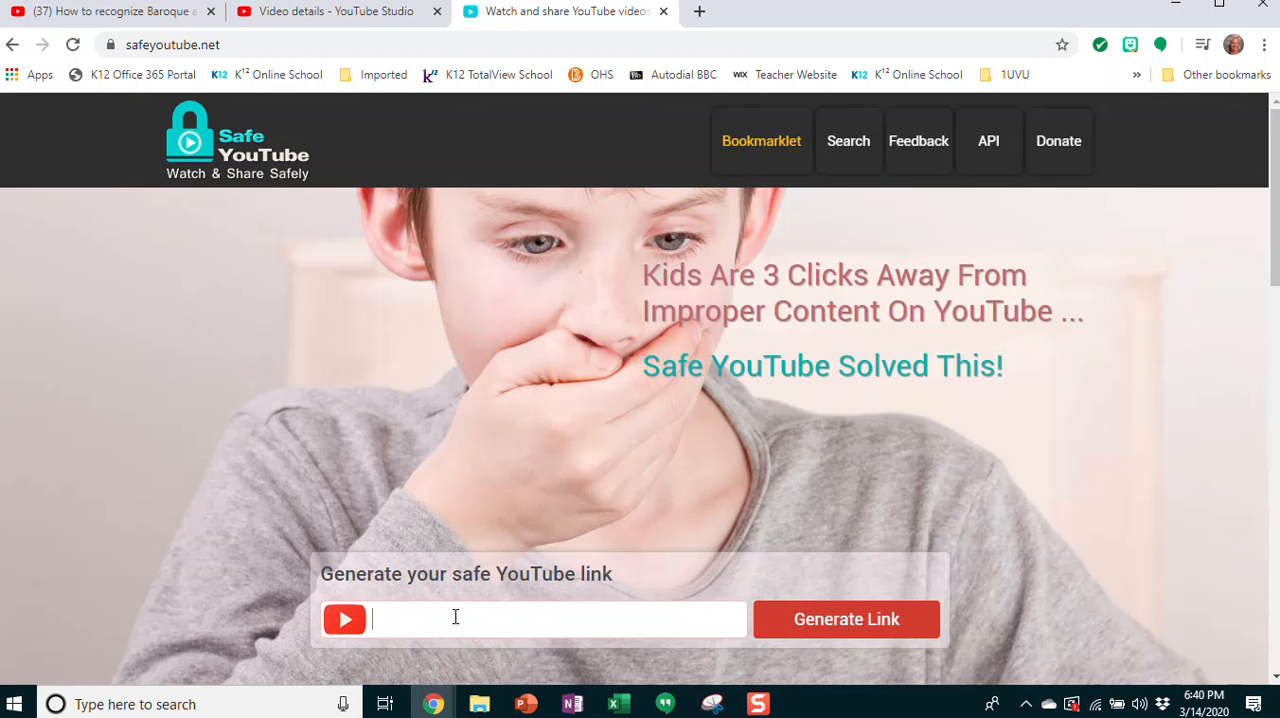
{"action": "type", "text": "https://youtu.be/mwf5IevN--o"}
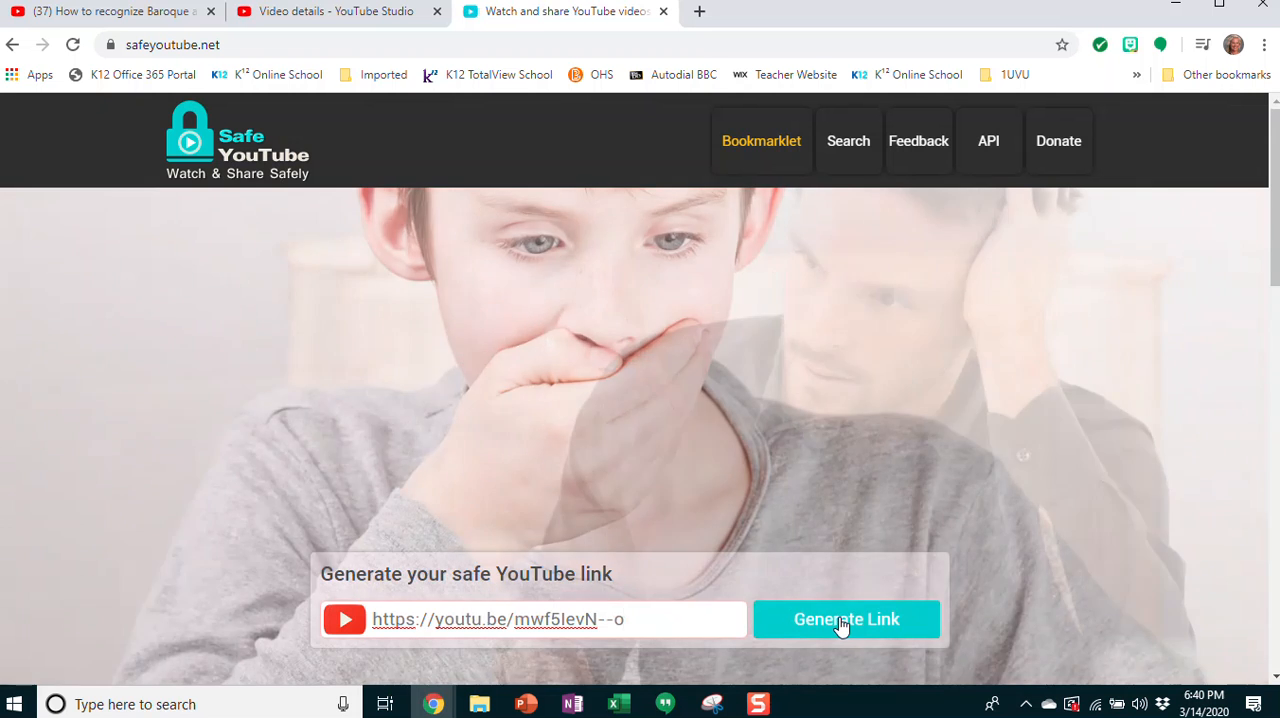
{"action": "left_click", "coordinate": [846, 620]}
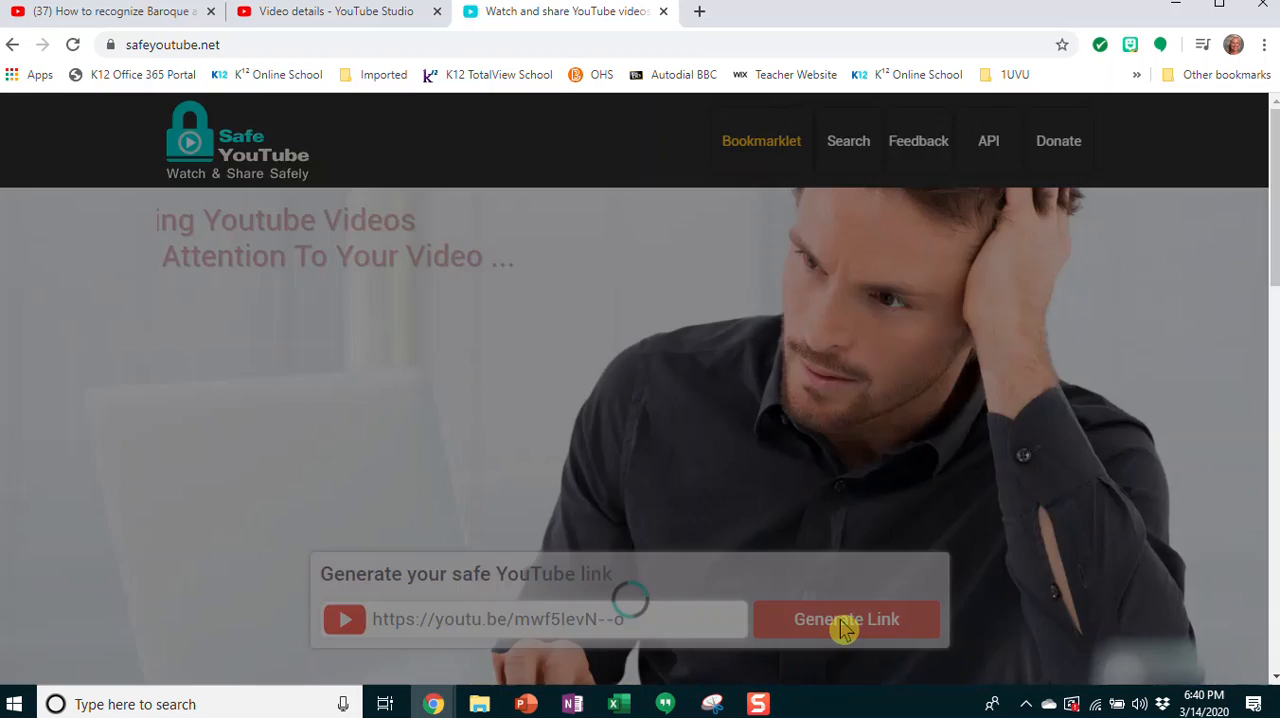
{"action": "left_click", "coordinate": [846, 620]}
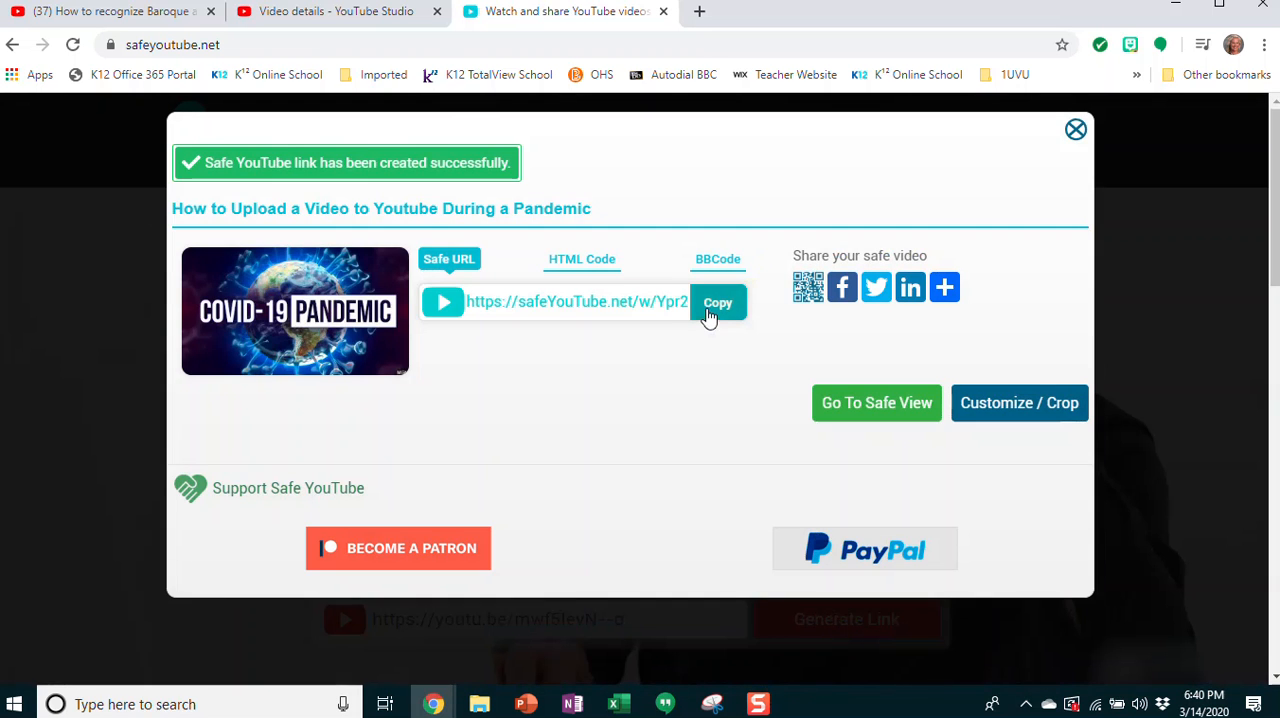
{"action": "left_click", "coordinate": [718, 302]}
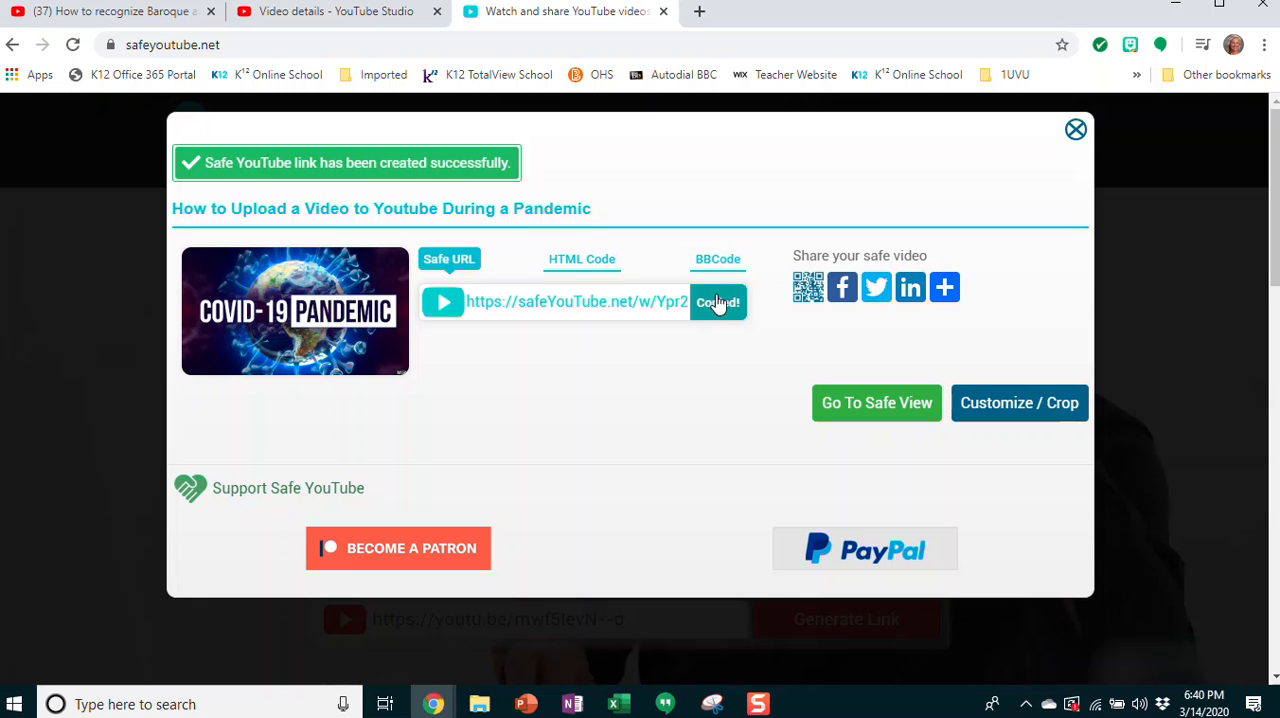
{"action": "left_click", "coordinate": [718, 300]}
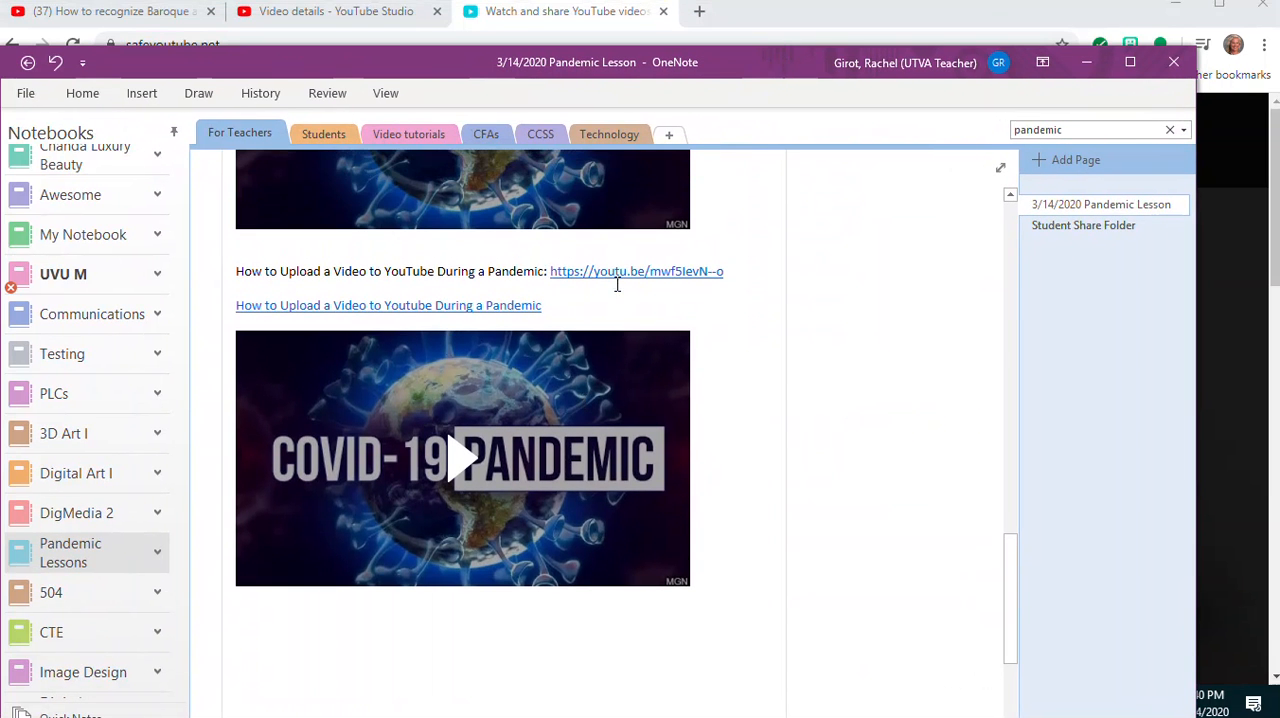
Step: Write 'Safe Version: How to Upload a Video During a Pandemic' on a new line under the YouTube link
{"action": "left_click", "coordinate": [728, 272]}
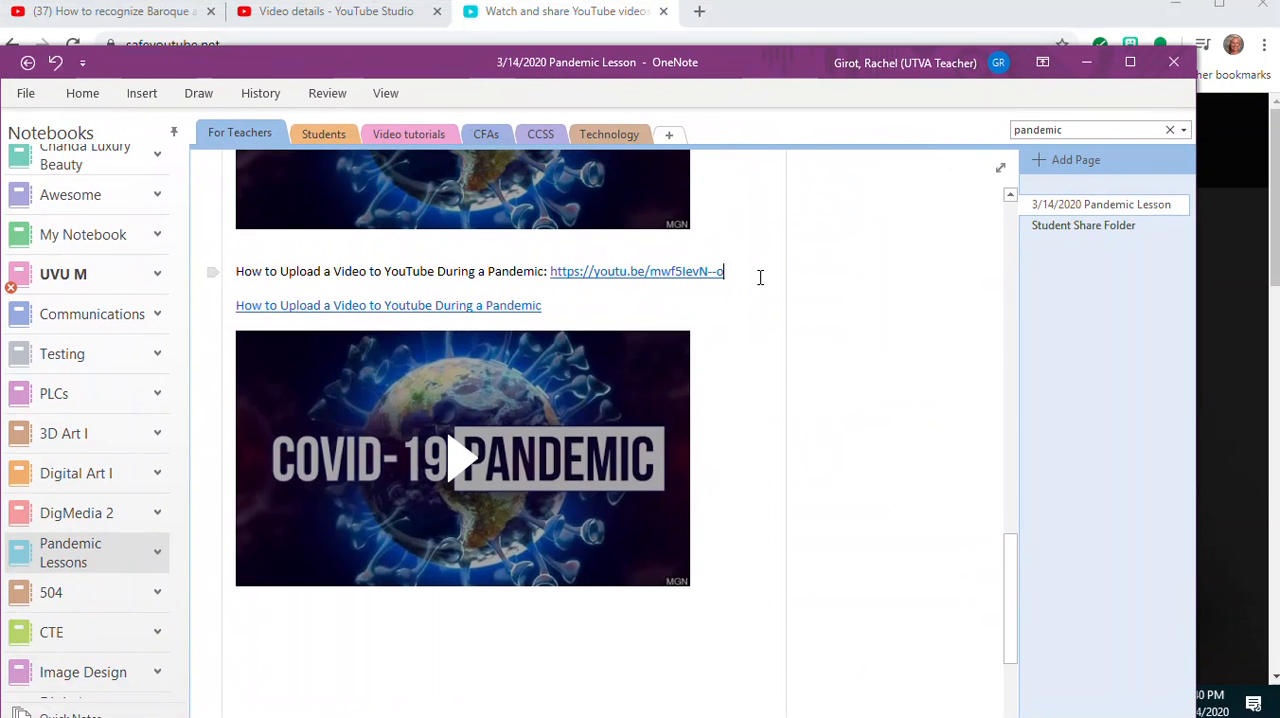
{"action": "type", "text": "Safe"}
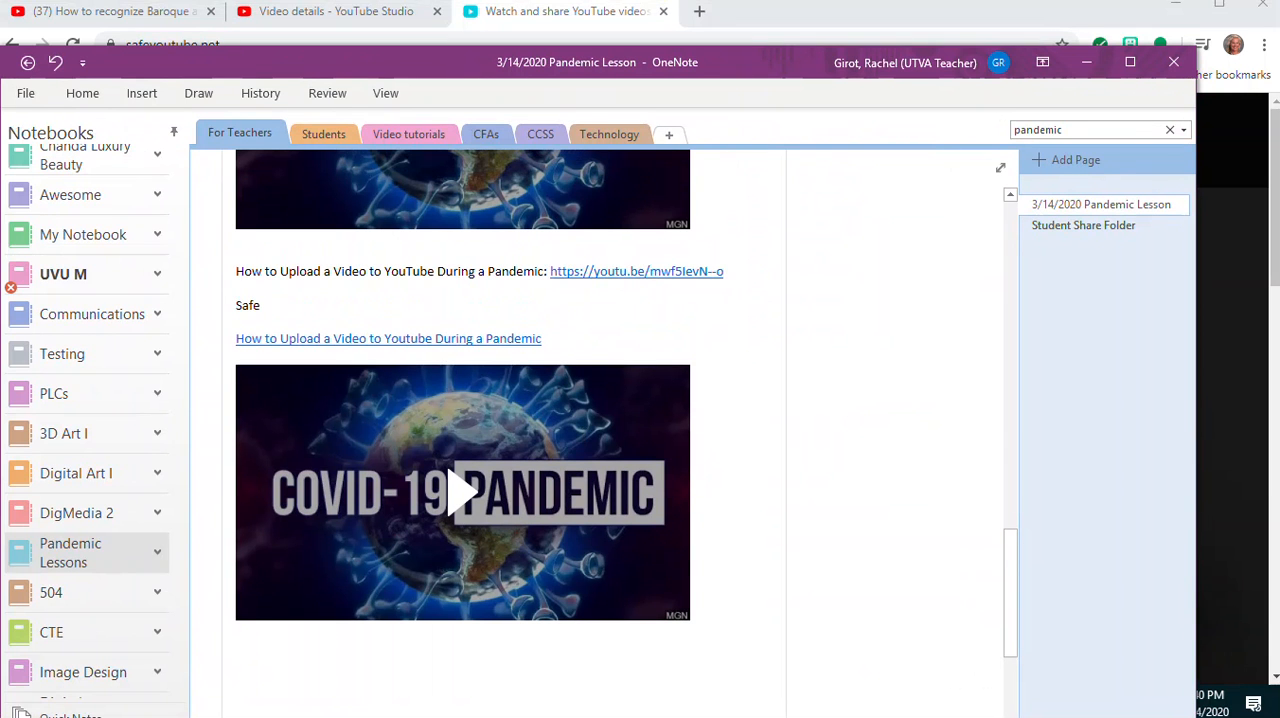
{"action": "type", "text": "Versio"}
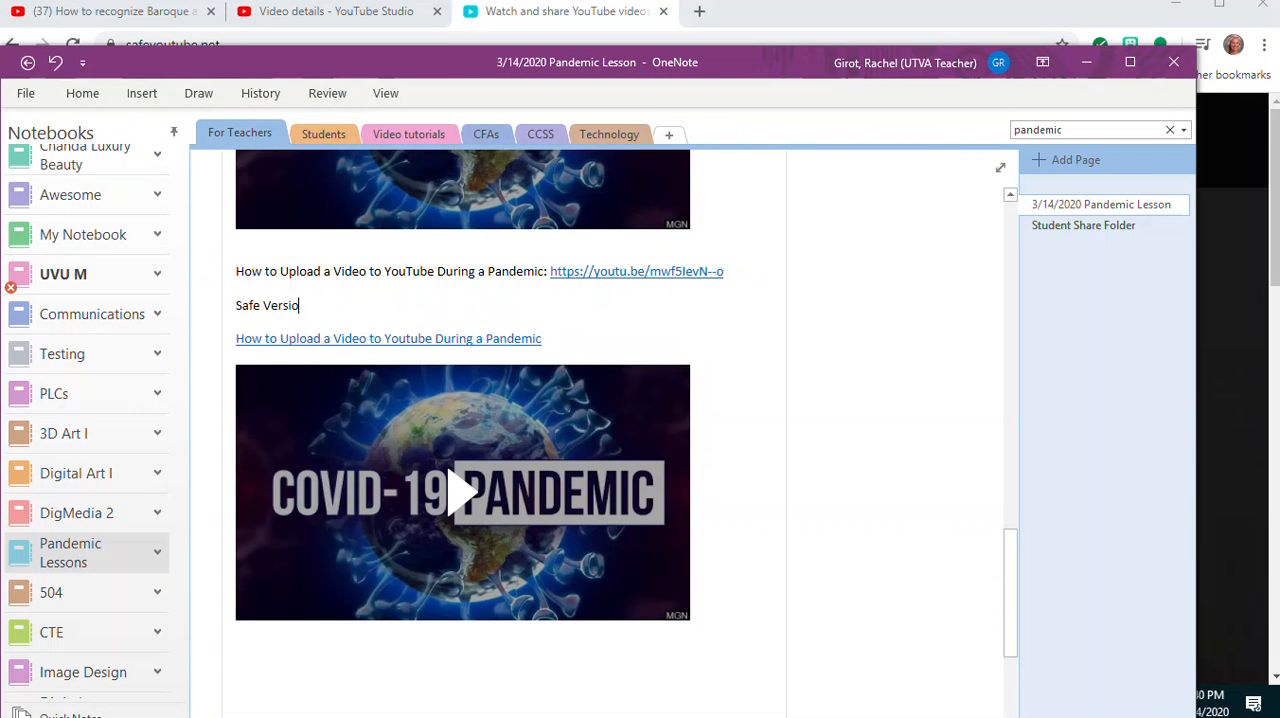
{"action": "type", "text": "n: H"}
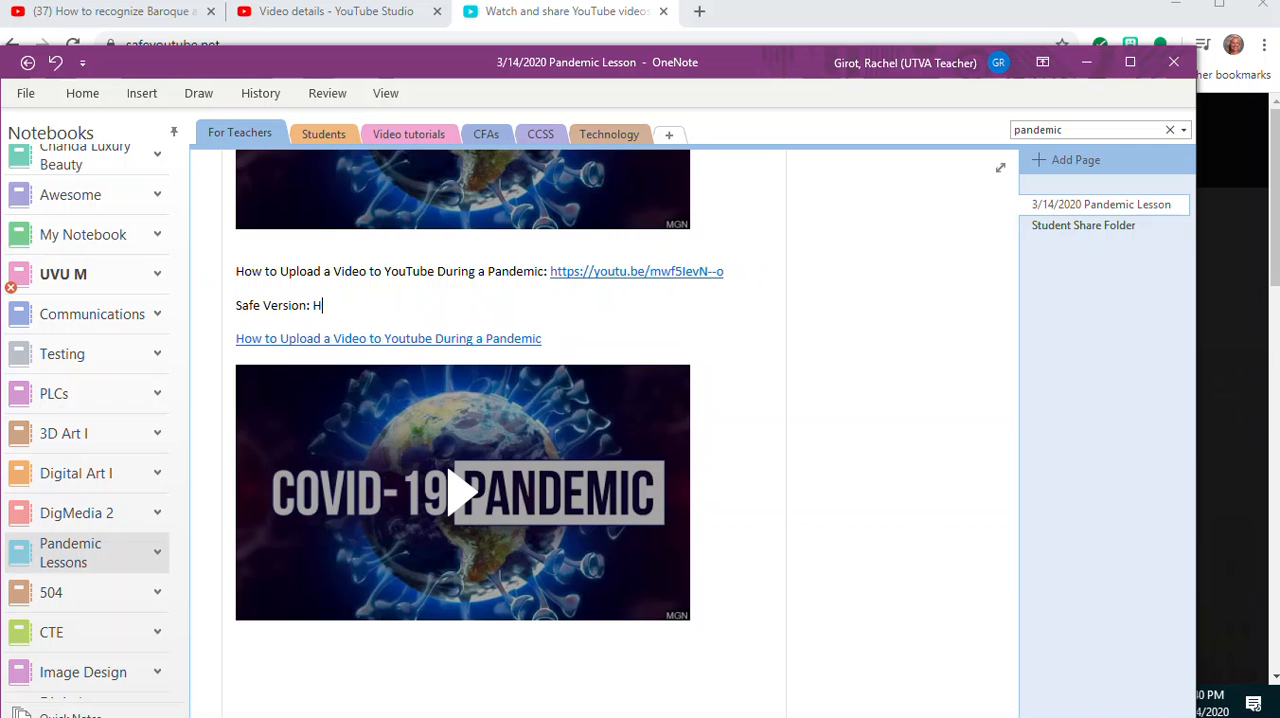
{"action": "type", "text": "ow to Upload a"}
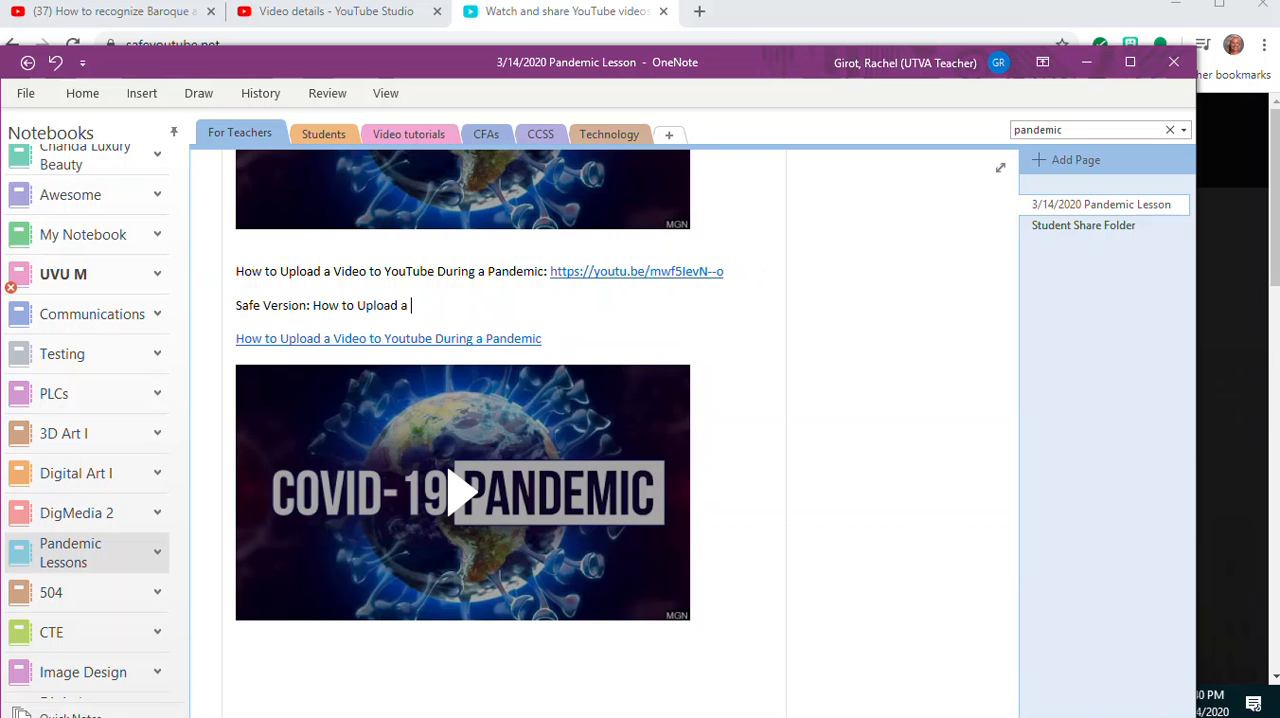
{"action": "type", "text": "Video During a"}
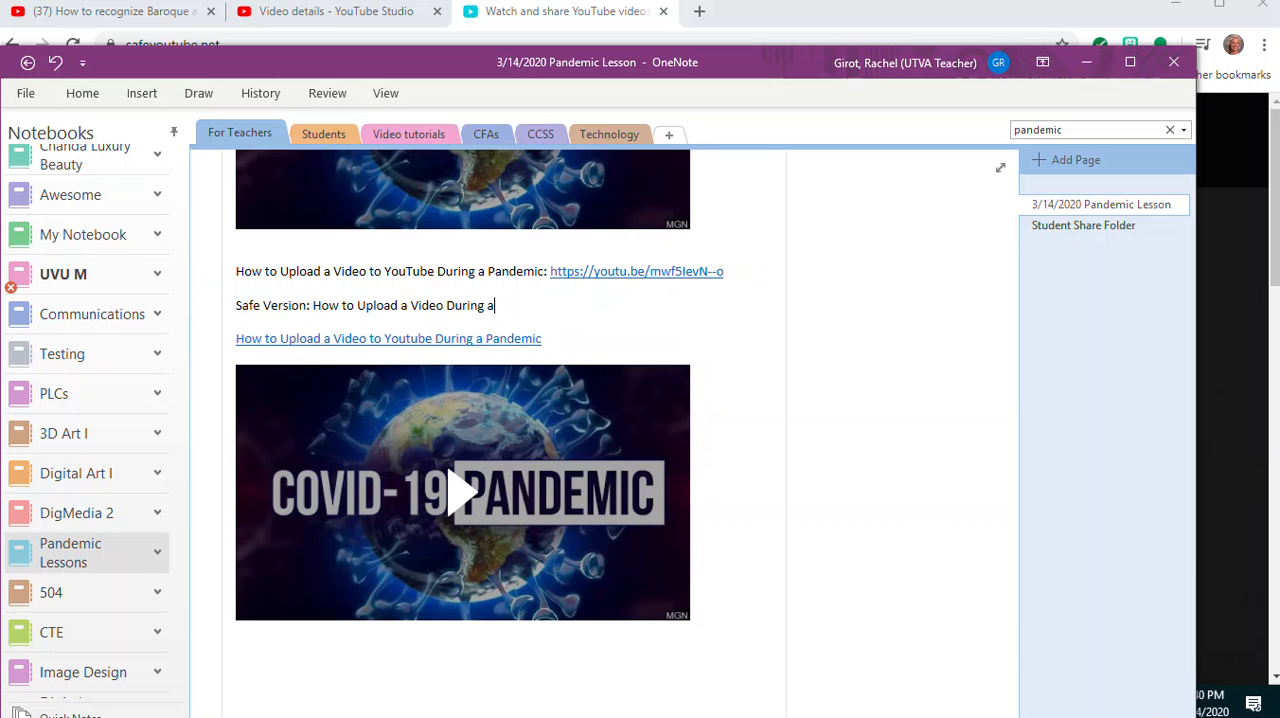
{"action": "type", "text": "Pandme"}
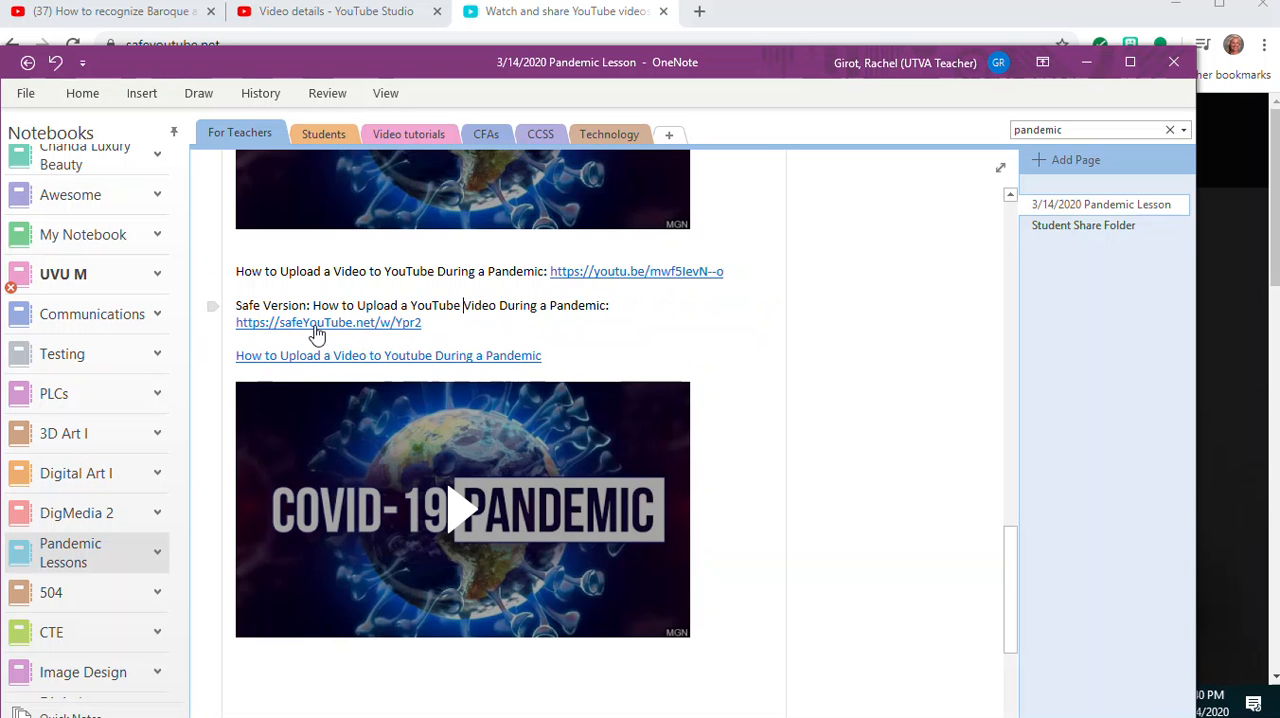
{"action": "mouse_move", "coordinate": [332, 330]}
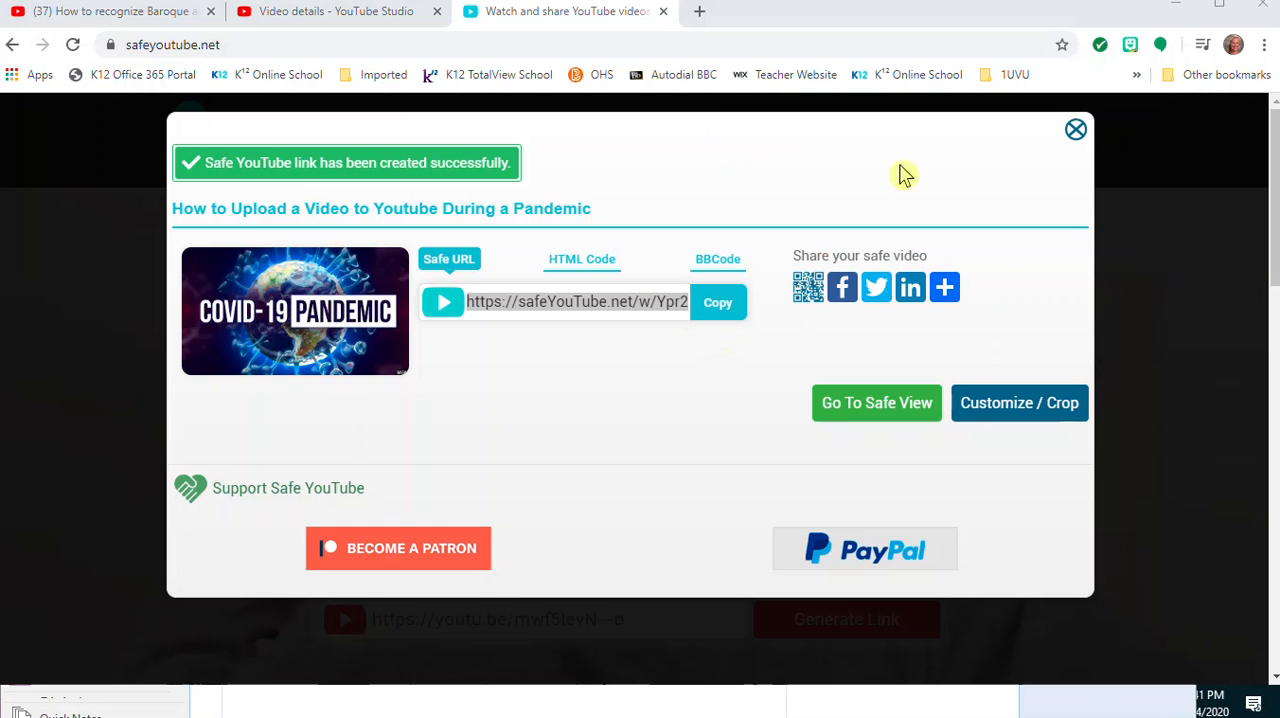
Step: Close the safe-link result popup, leaving the generator page
{"action": "left_click", "coordinate": [1076, 128]}
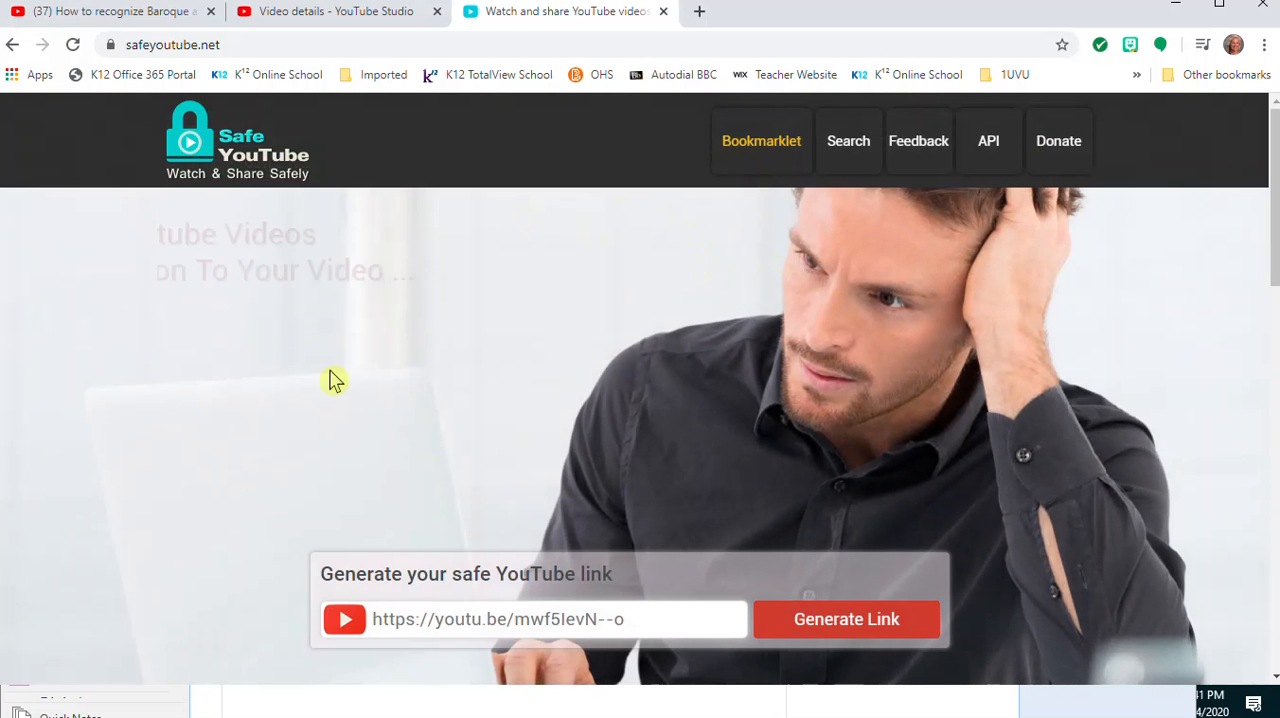
{"action": "mouse_move", "coordinate": [458, 460]}
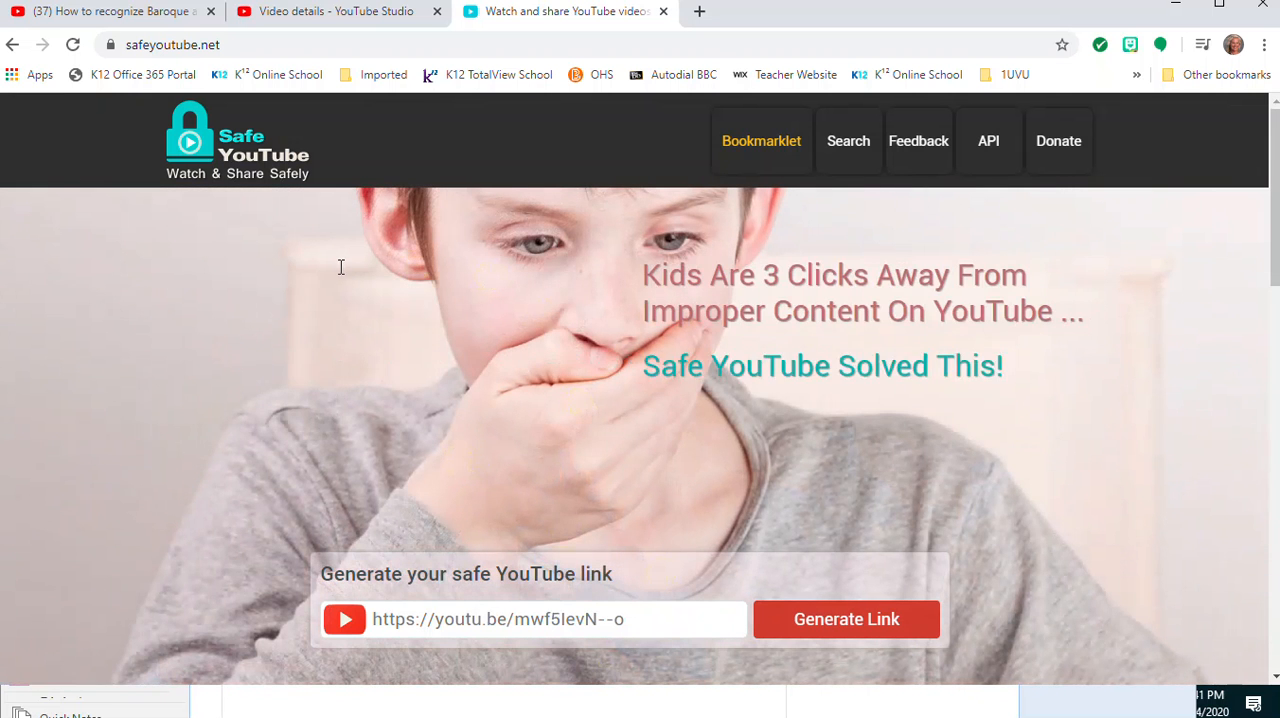
{"action": "mouse_move", "coordinate": [852, 628]}
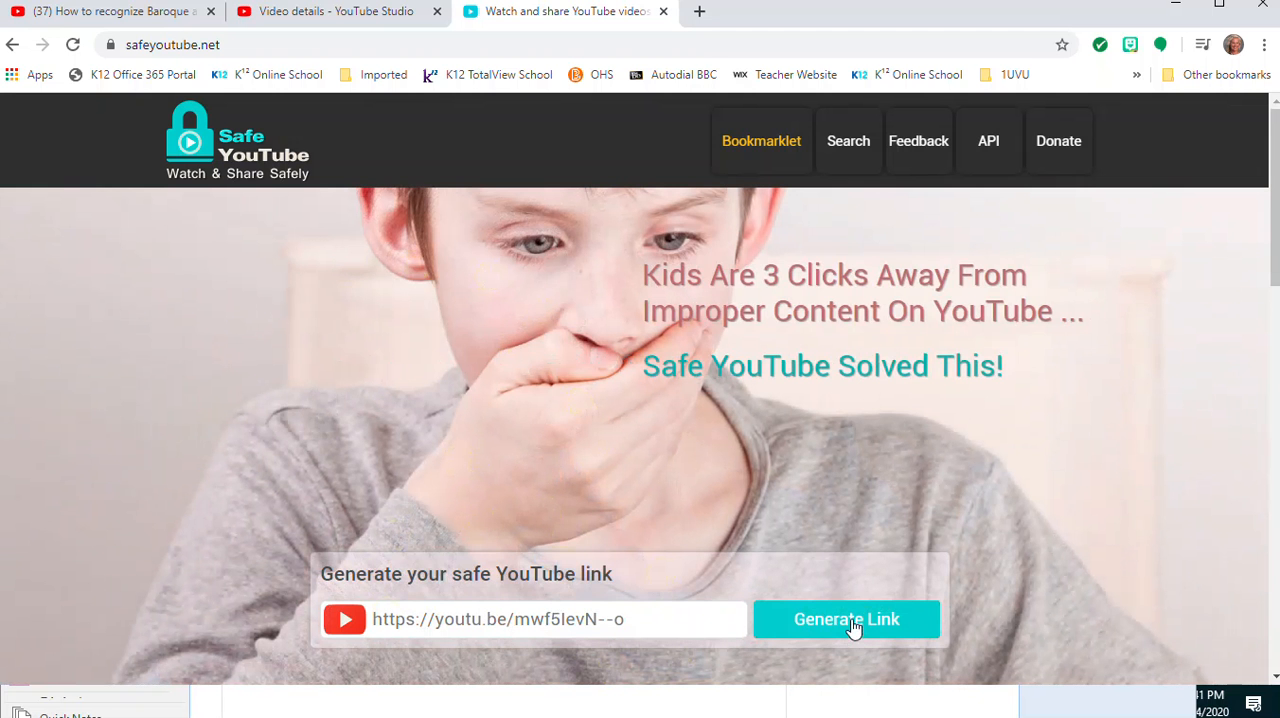